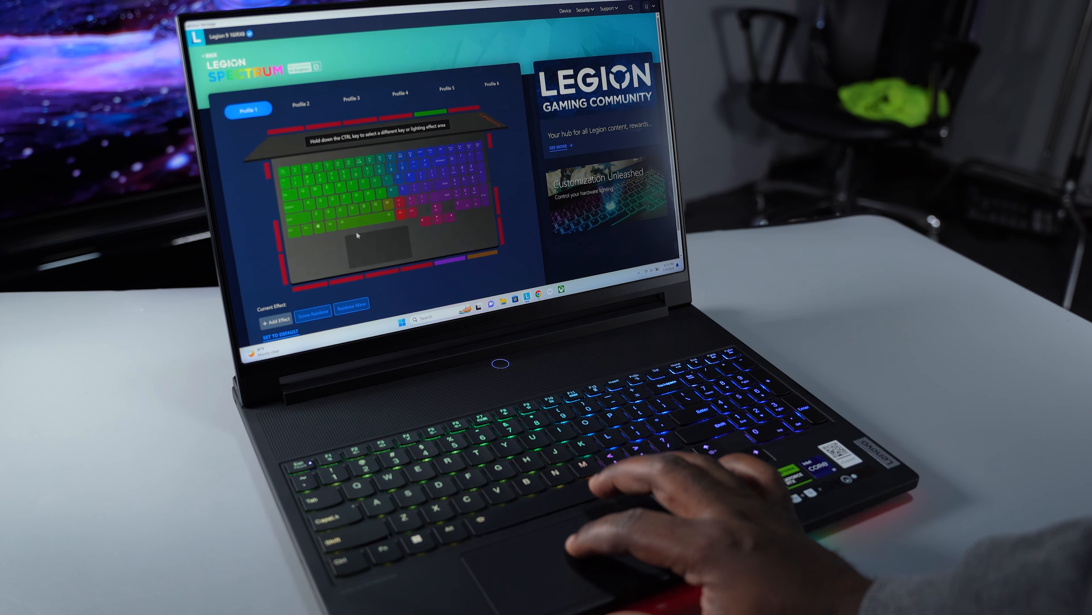
Switch to Profile 6 and select the WASD key group as a lighting effect area
click(447, 82)
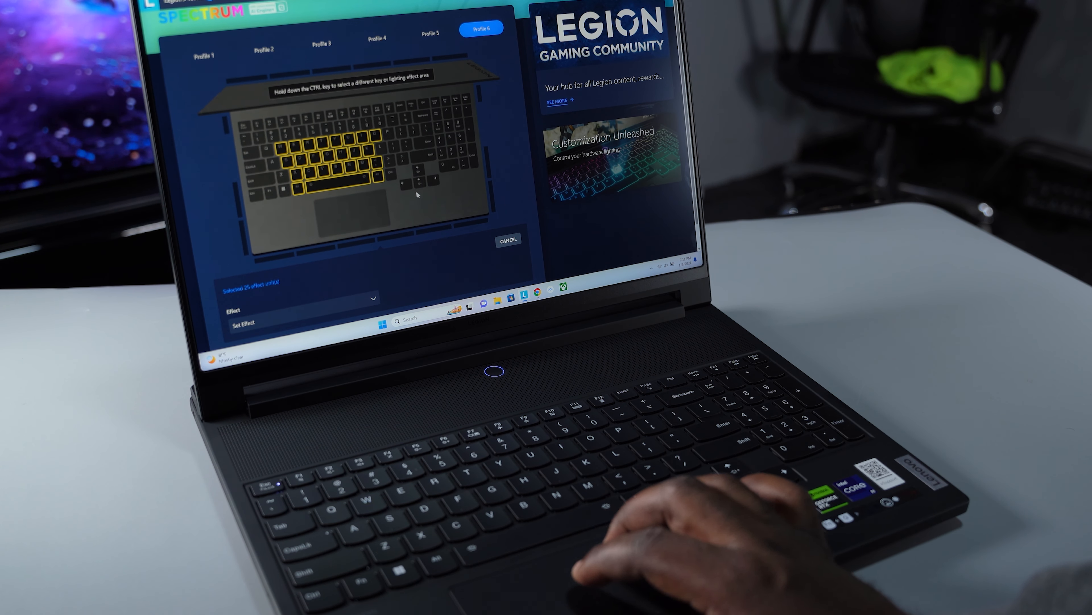
click(375, 298)
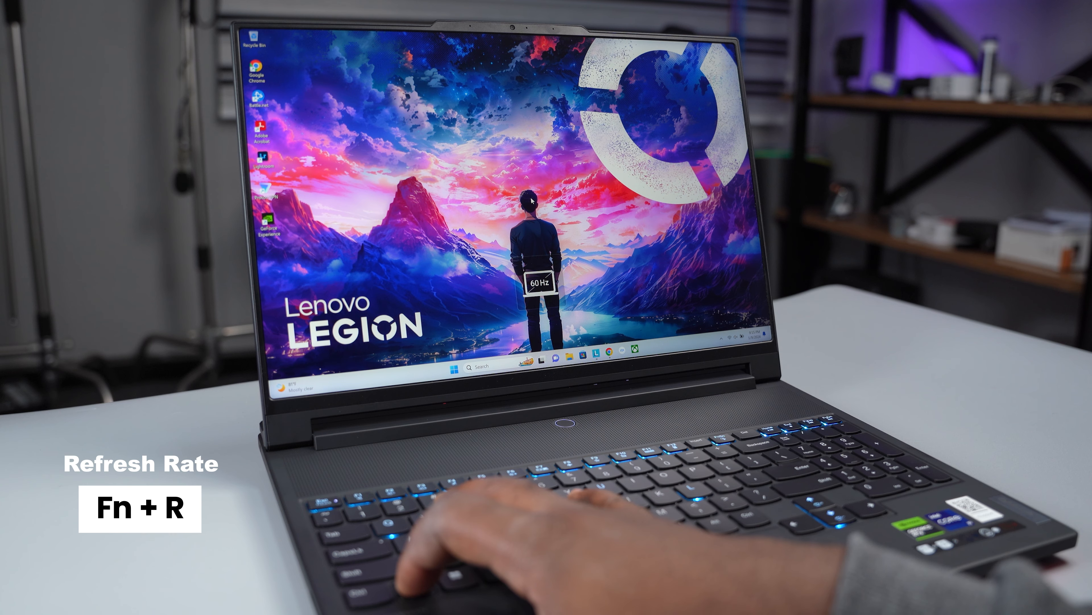
Toggle the display refresh rate to 60 Hz with Fn+R
key(Fn+R)
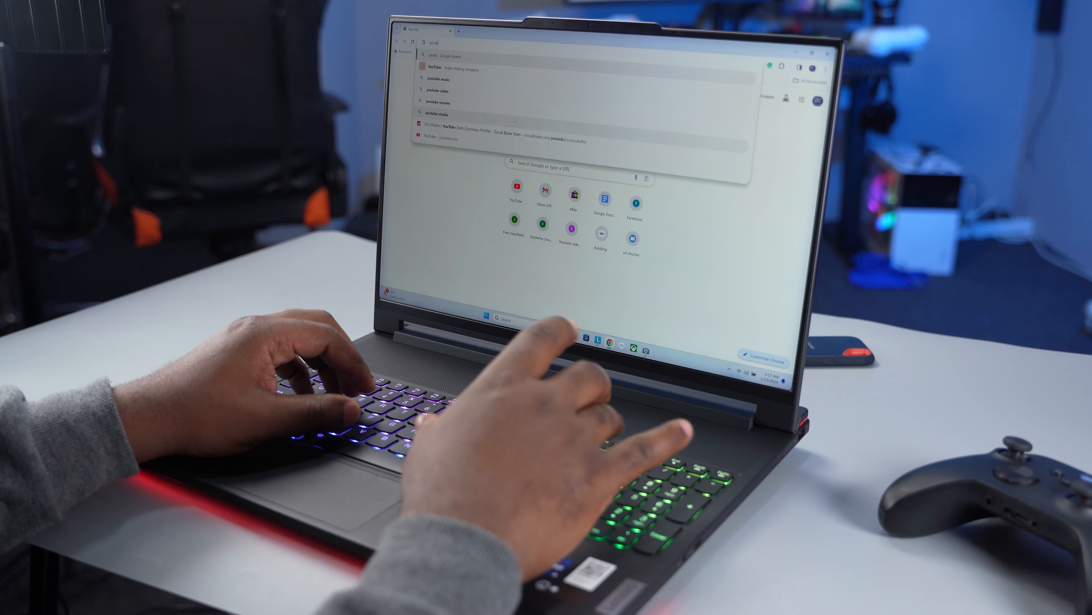
Search 'yout' in the address bar to bring up YouTube suggestions
text(yout)
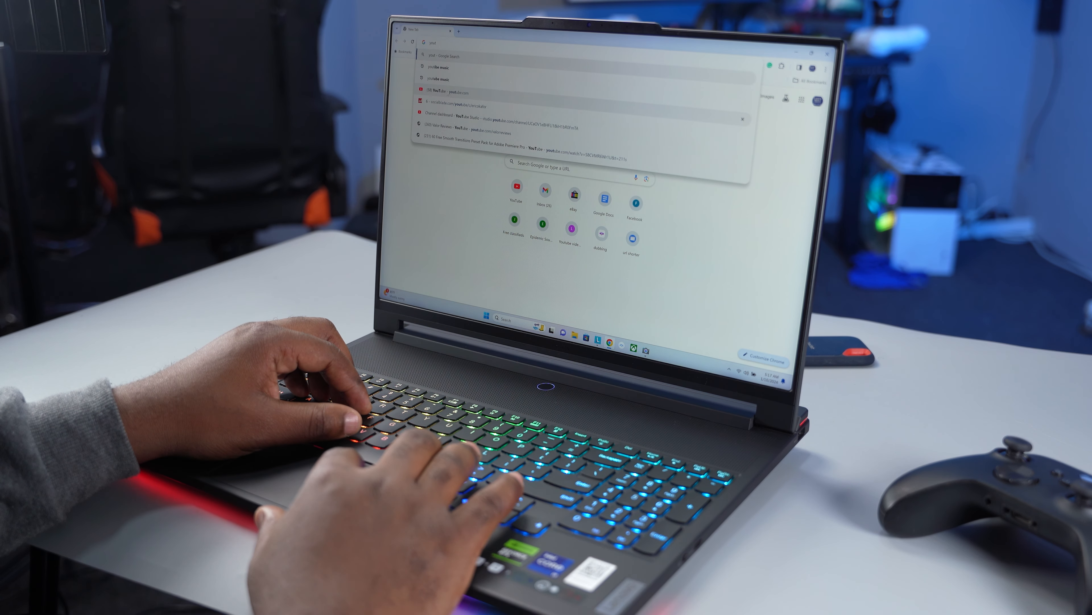